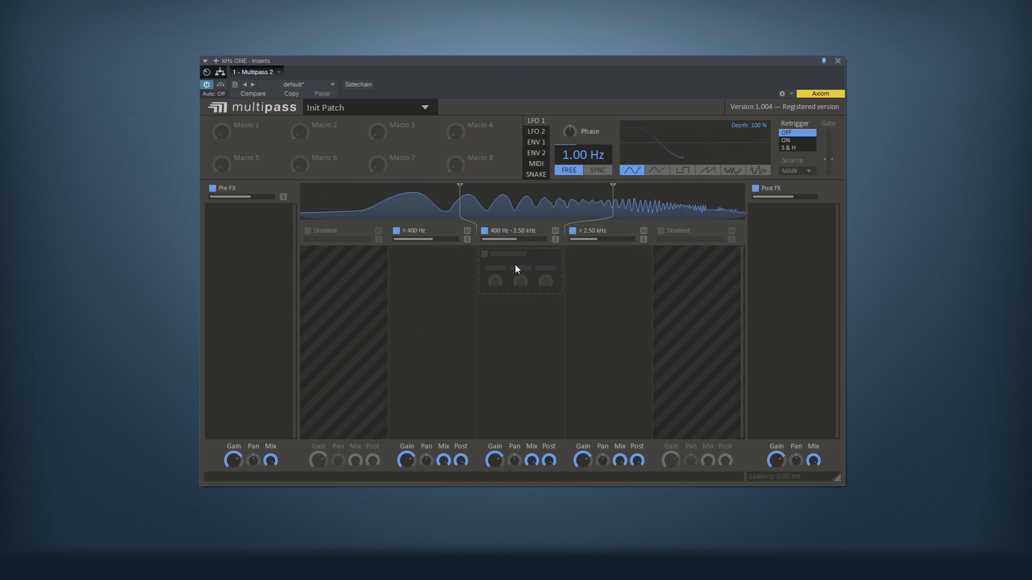
- Add a Delay to the low band, then move it onto the band above 2.50 kHz
left_click(515, 269)
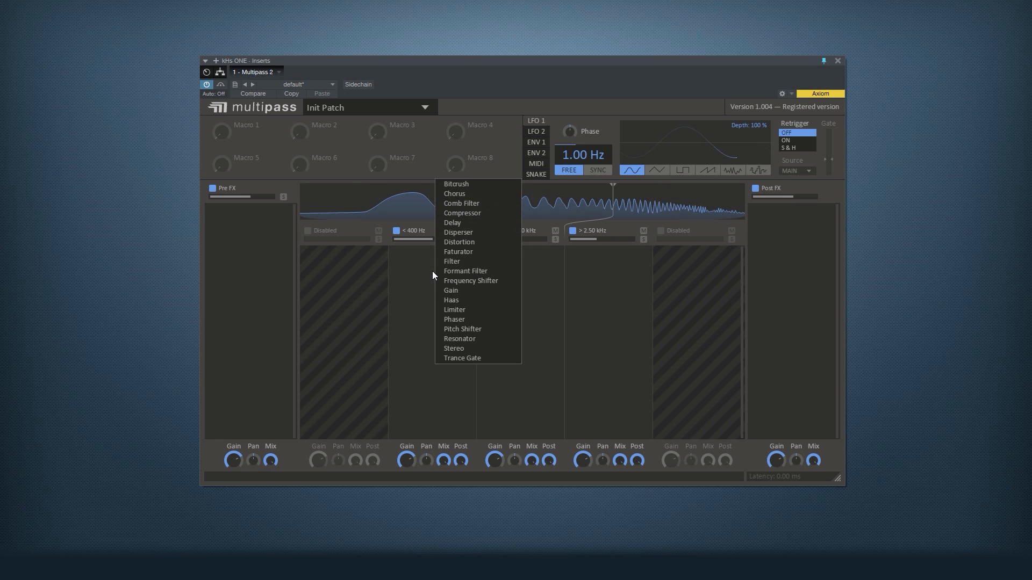
mouse_move(477, 299)
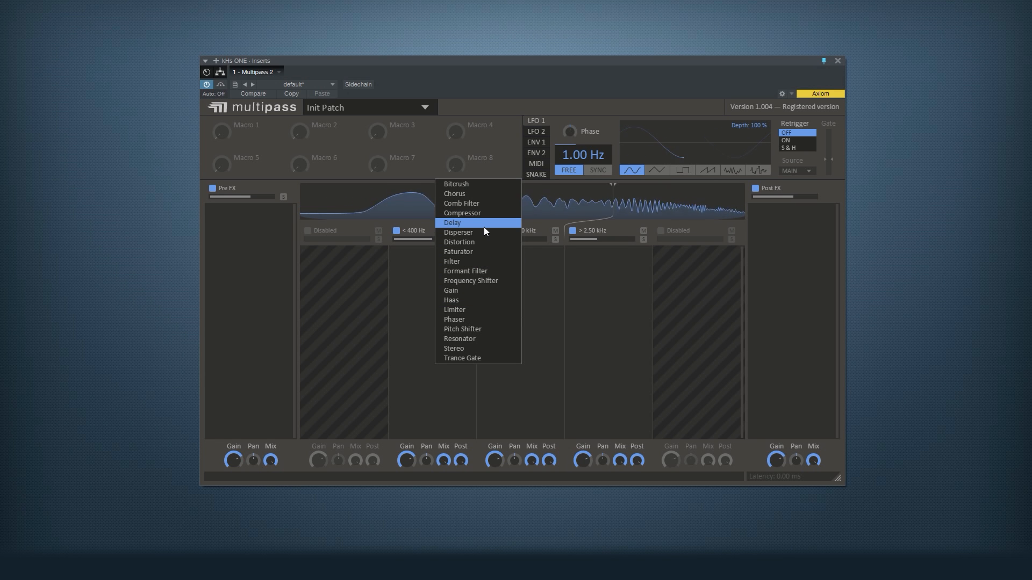
left_click(453, 223)
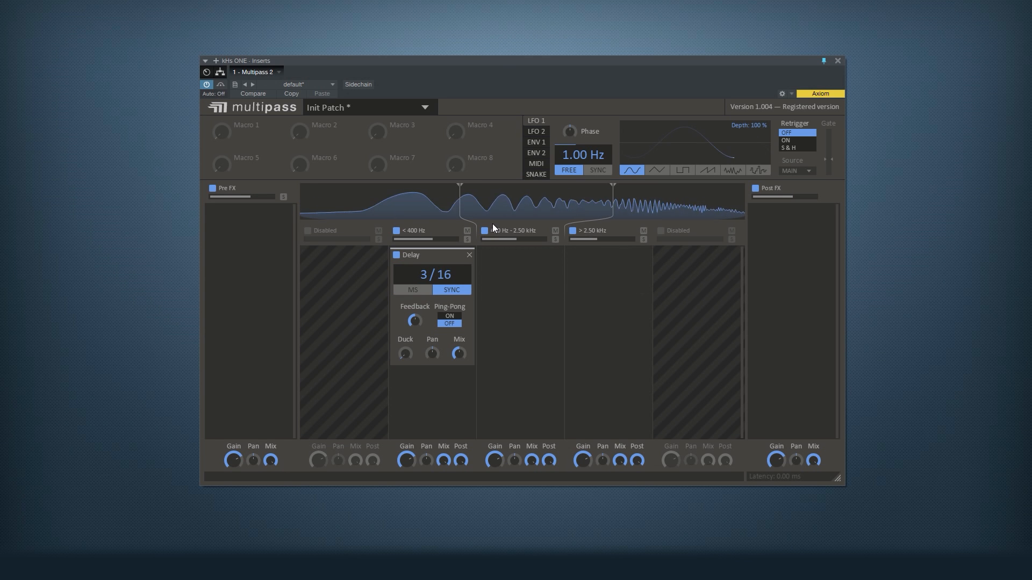
left_click_drag(411, 255, 446, 261)
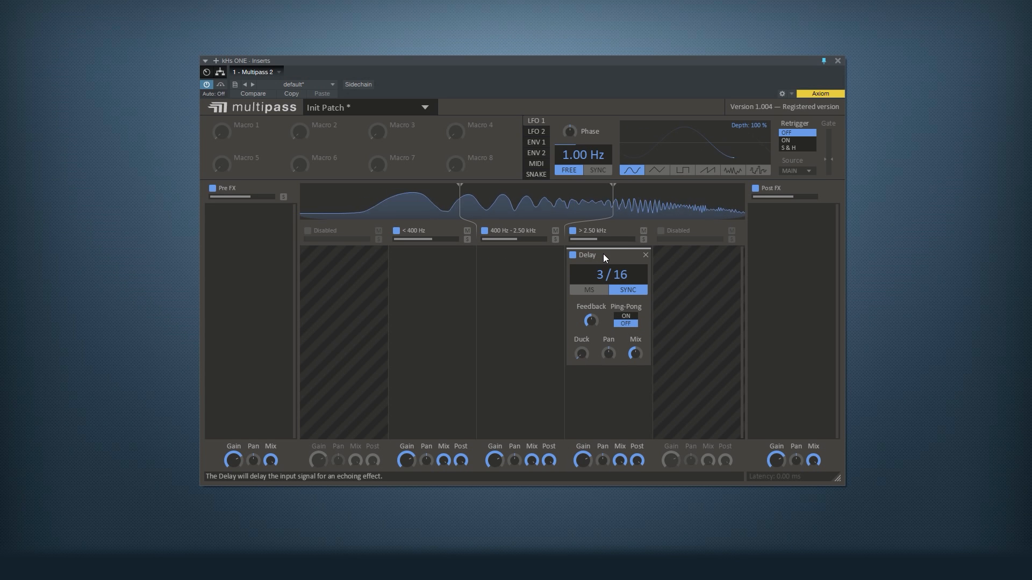
mouse_move(645, 255)
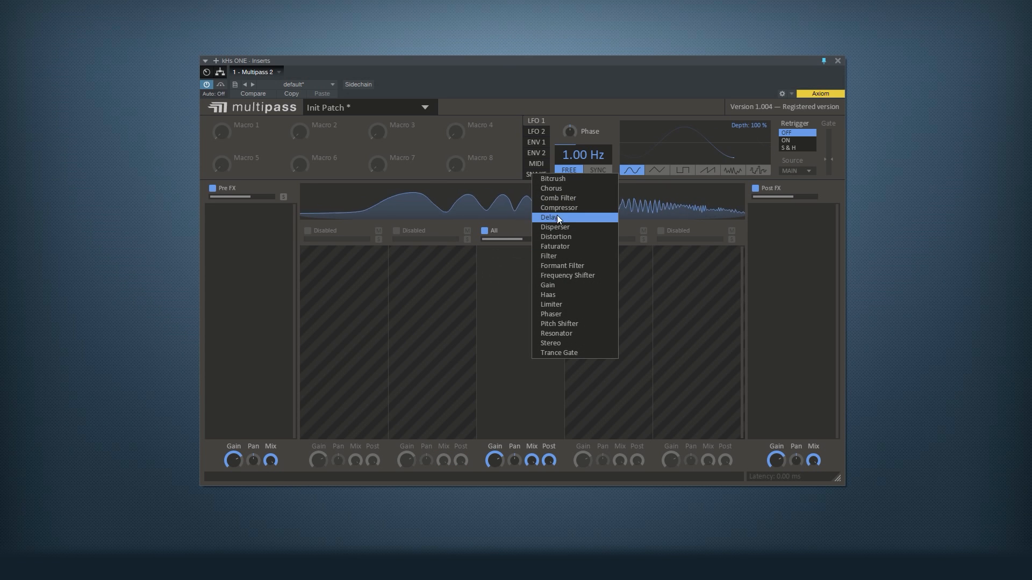
- Add a 2.50 kHz band split and load a Chorus into the lower lane
left_click(551, 188)
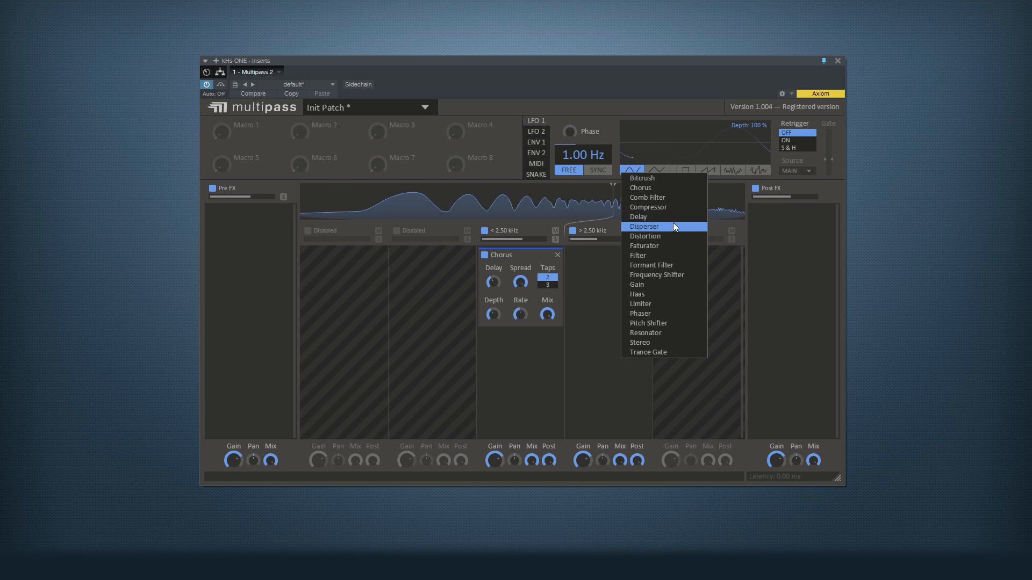
mouse_move(674, 236)
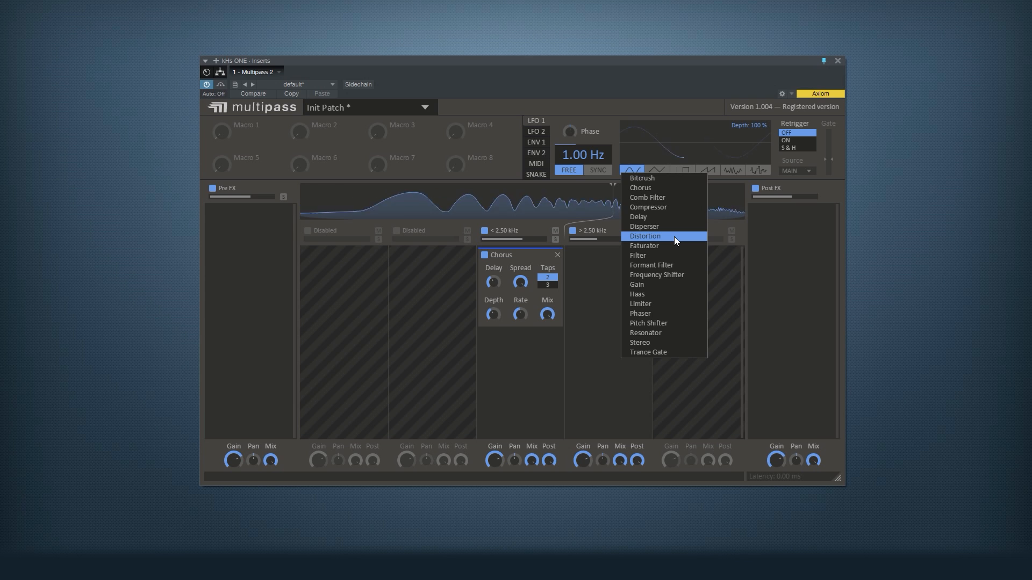
- Load an Overdrive Distortion into the band above 2.50 kHz
left_click(645, 237)
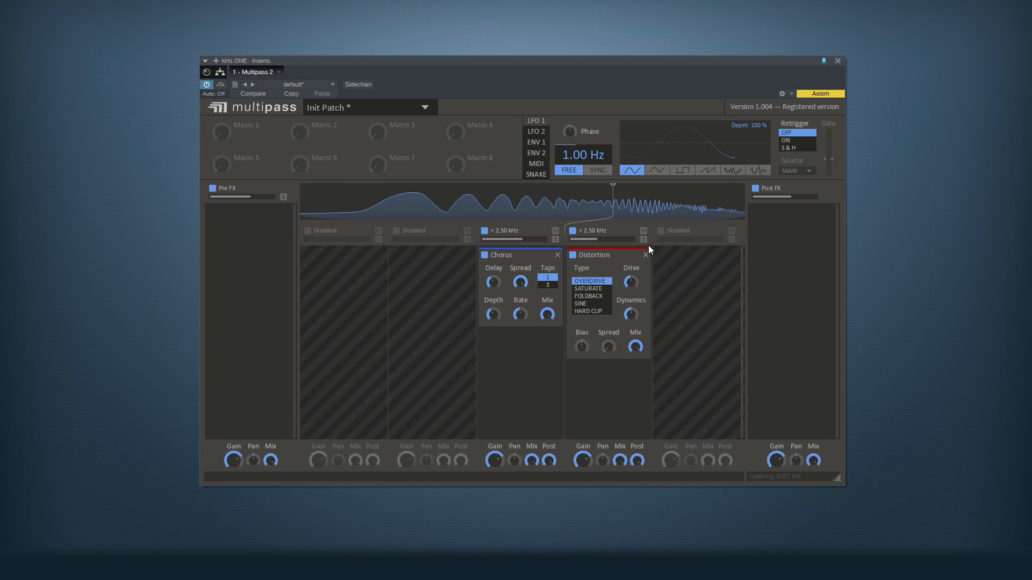
left_click_drag(630, 282, 629, 276)
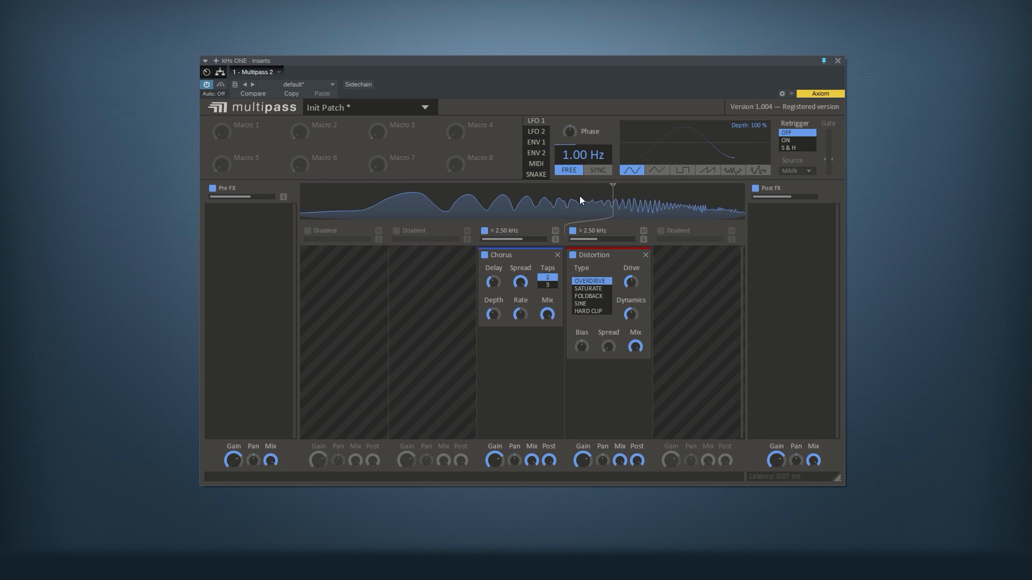
mouse_move(410, 234)
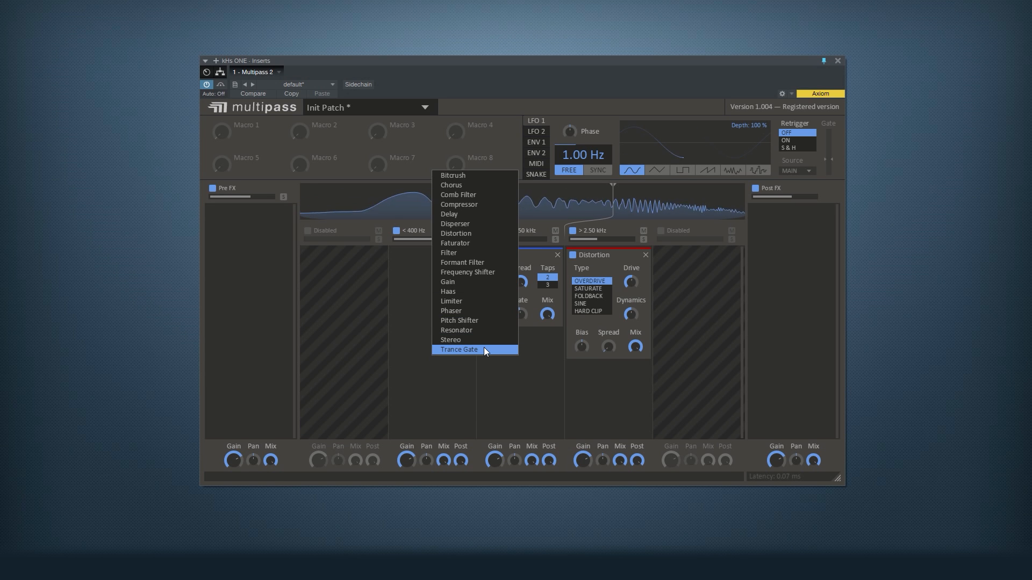
- Add a Trance Gate to the below-400 Hz band, solo it, then re-enable it
left_click(458, 350)
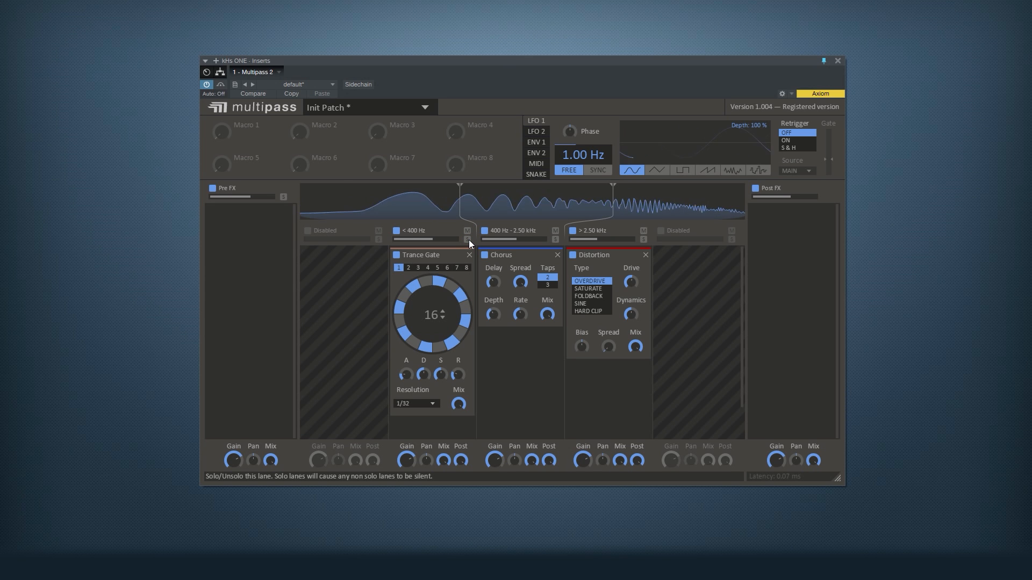
left_click(395, 255)
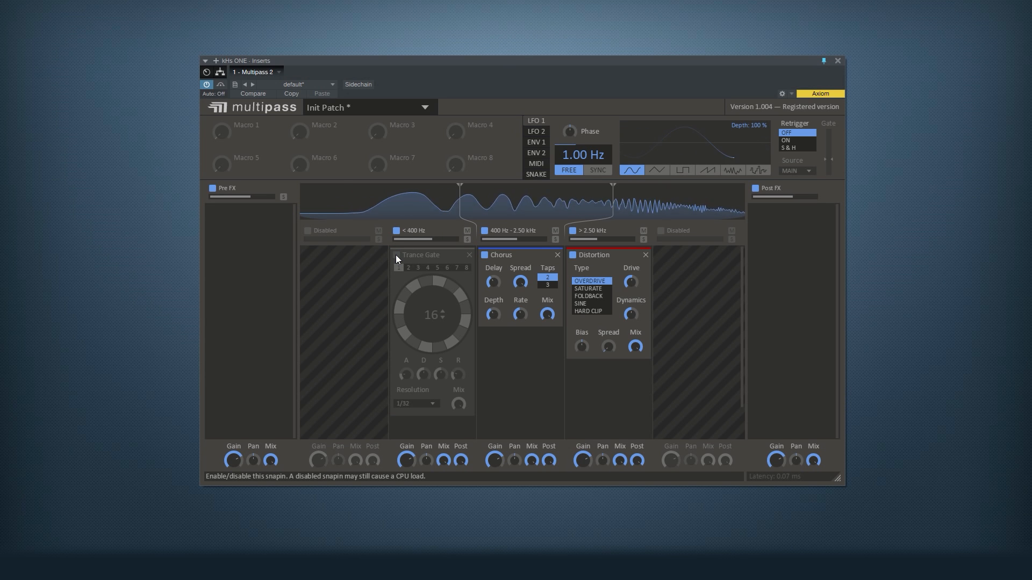
left_click(395, 254)
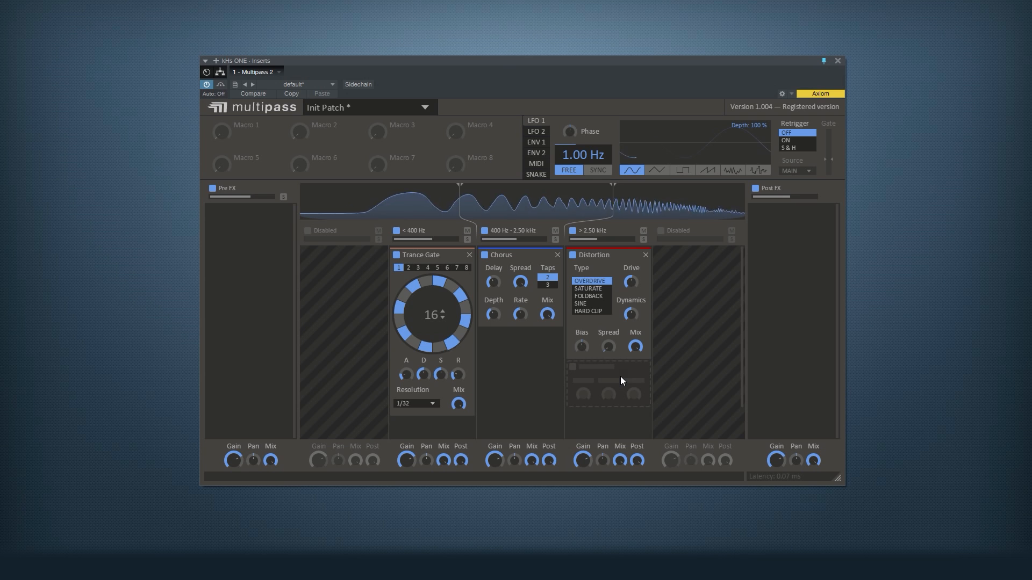
- Chain a Stereo effect after Distortion and raise LFO 1's rate to 3.40 Hz
left_click(600, 367)
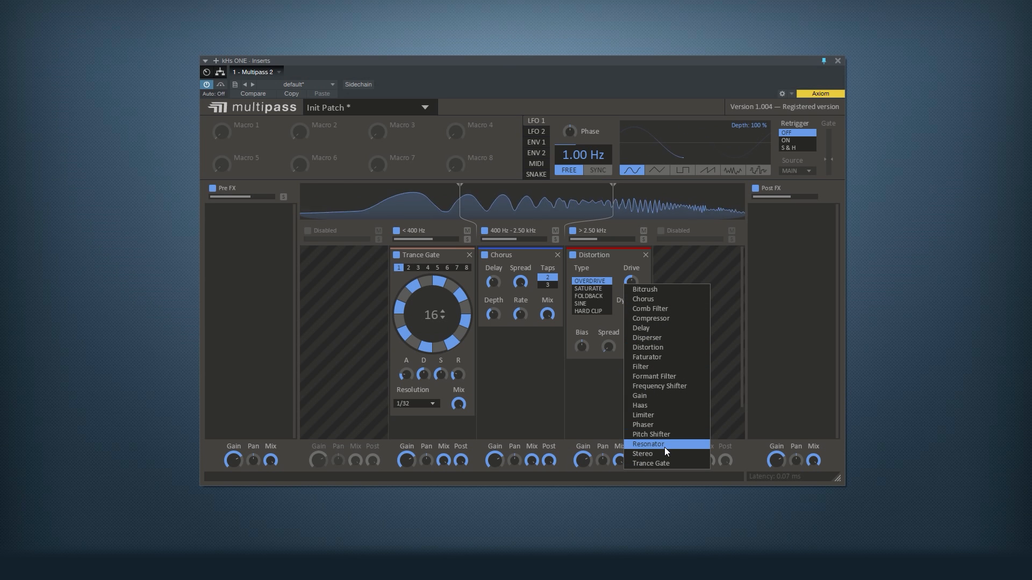
left_click(643, 453)
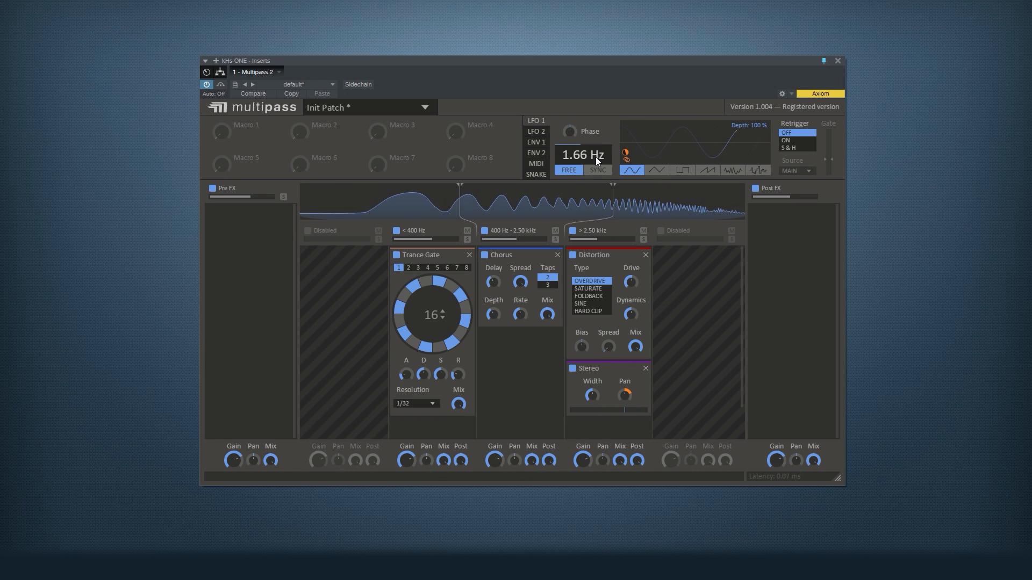
left_click_drag(581, 155, 581, 132)
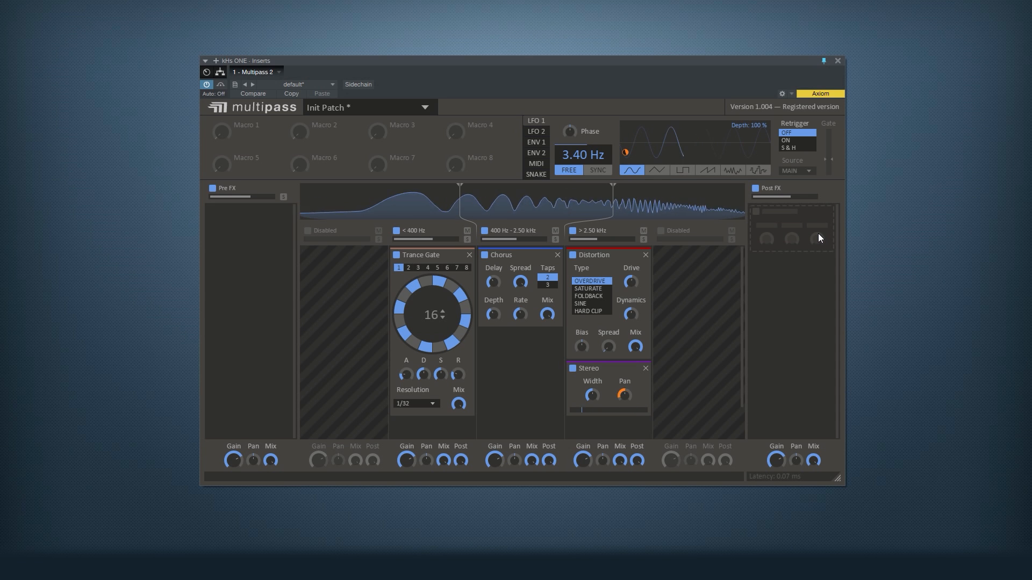
- Load a Delay synced at 3/16 into the Post FX slot
left_click(624, 395)
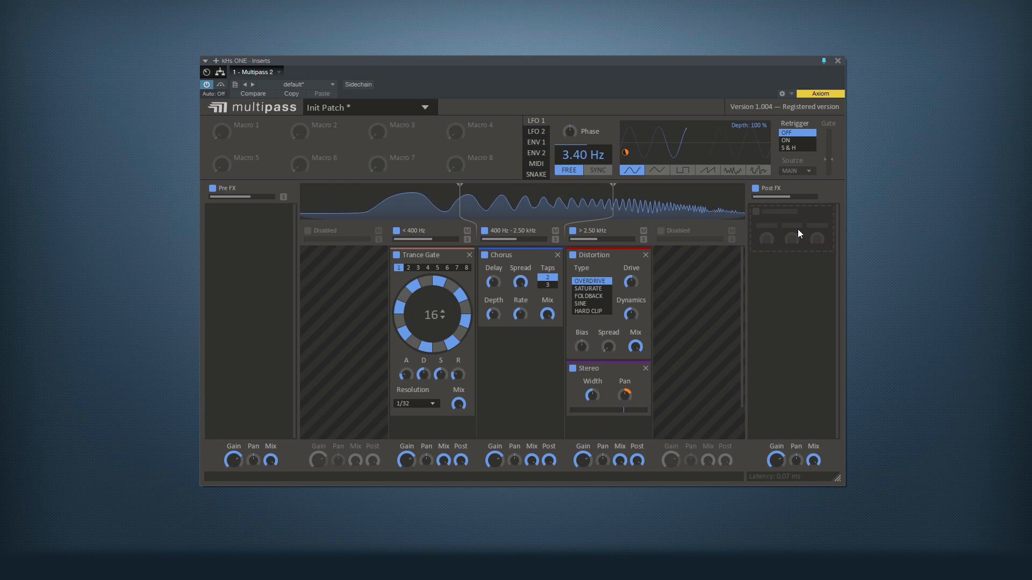
left_click(793, 211)
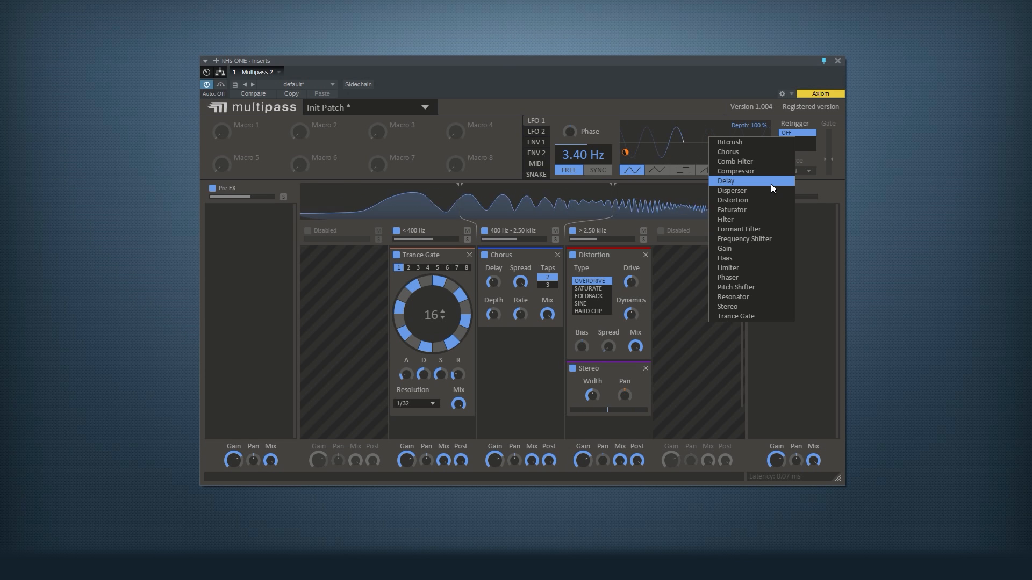
left_click(724, 181)
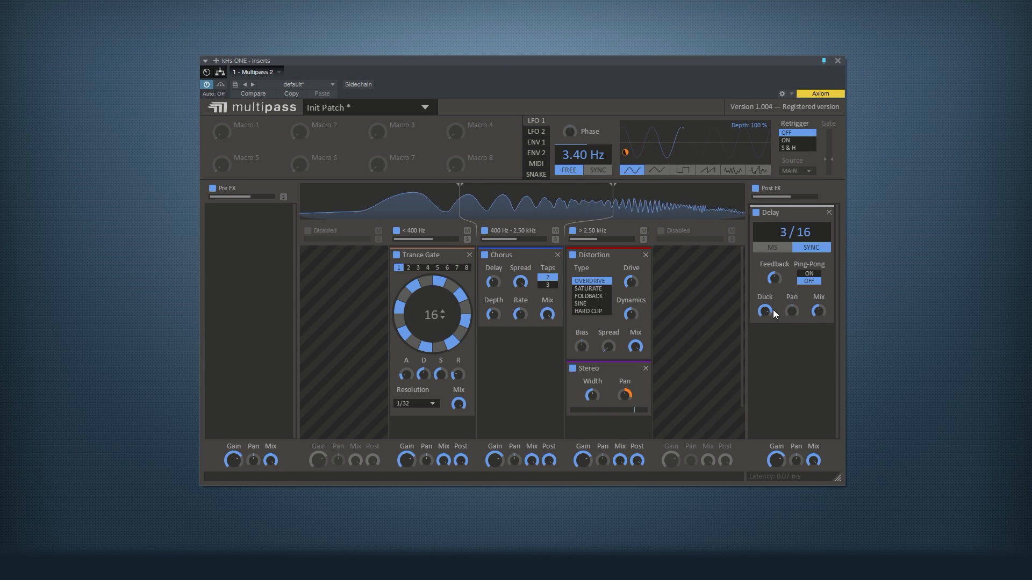
mouse_move(765, 311)
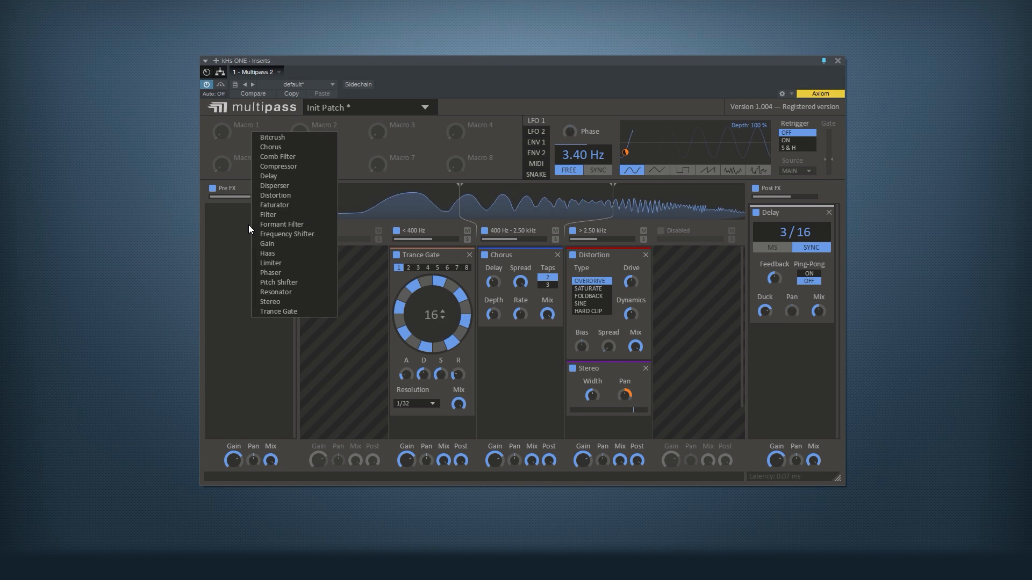
- Add a low-pass Filter to Pre FX and drag a modulator onto its cutoff
left_click(267, 214)
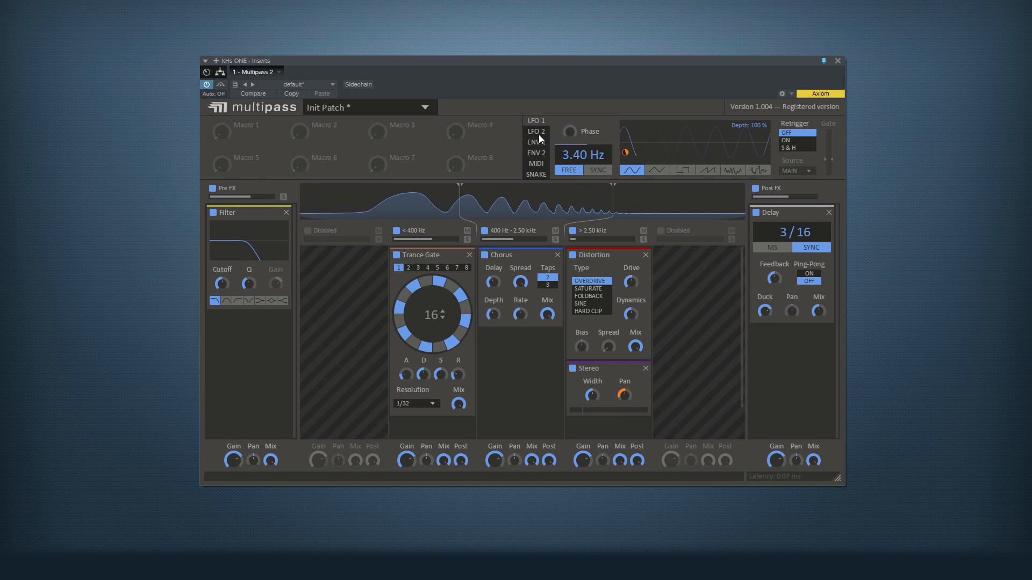
left_click(536, 131)
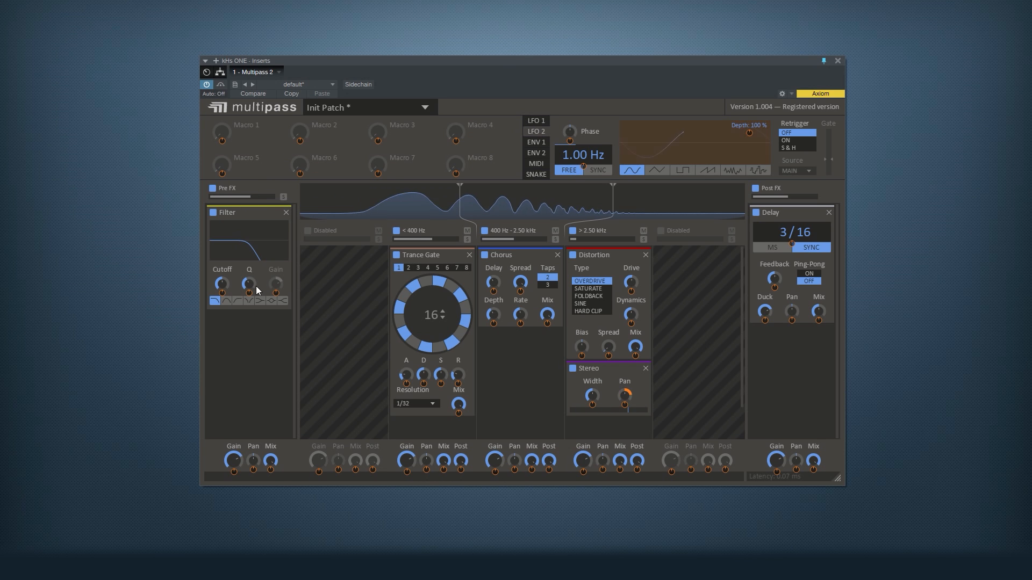
left_click_drag(222, 284, 222, 270)
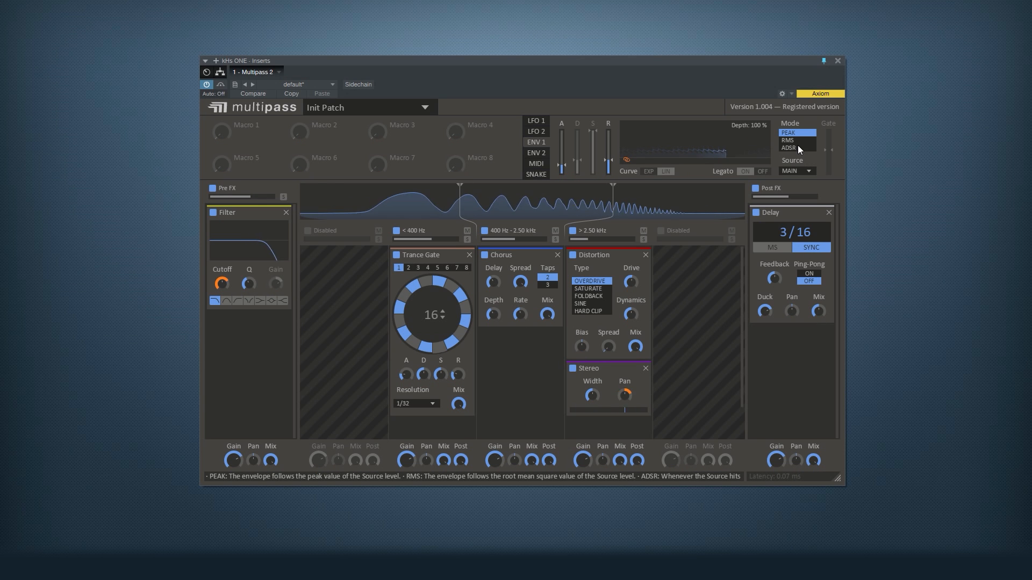
- Switch Envelope 1 to ADSR mode and shorten its decay
left_click(788, 147)
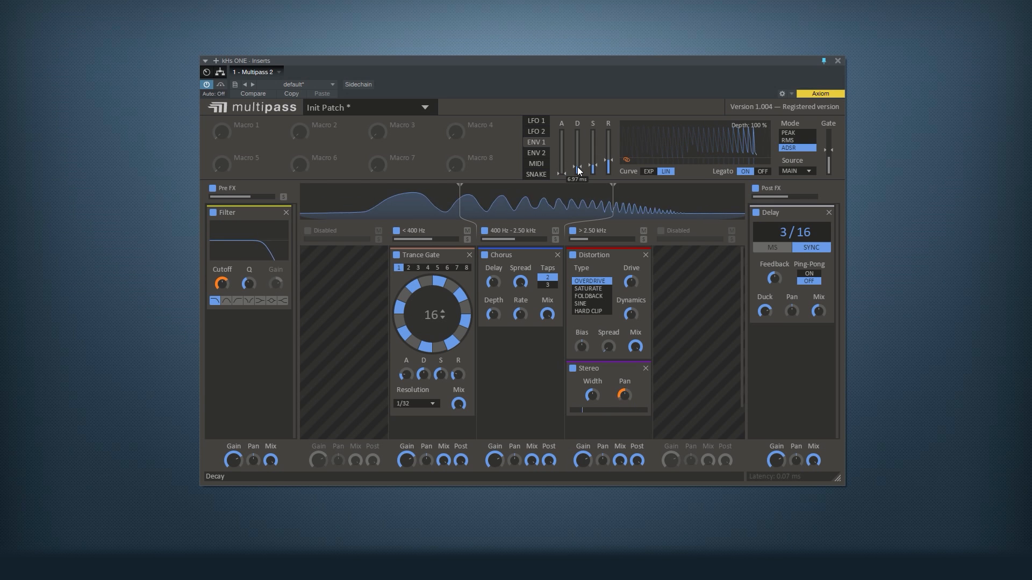
left_click_drag(578, 158, 577, 164)
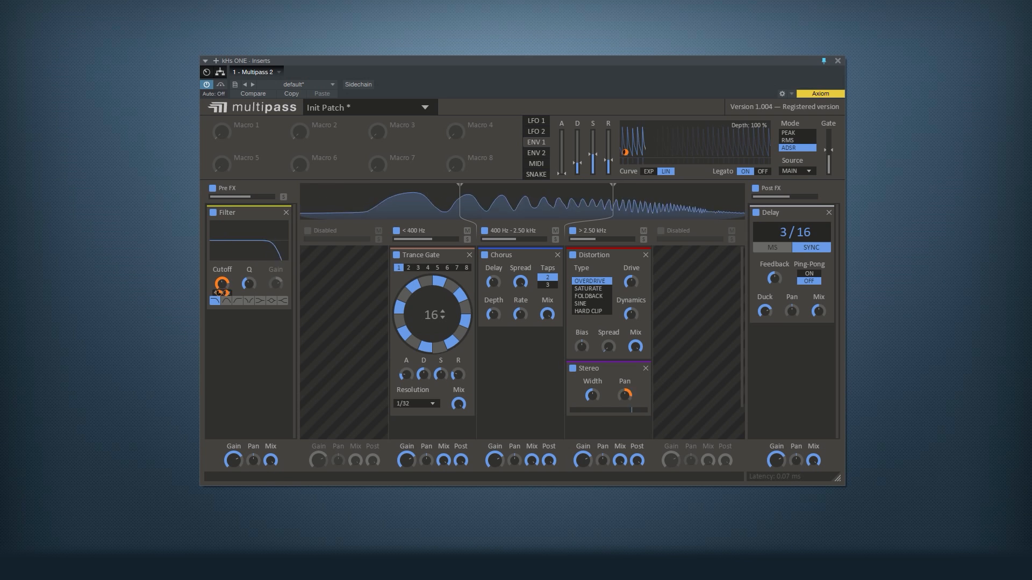
mouse_move(243, 215)
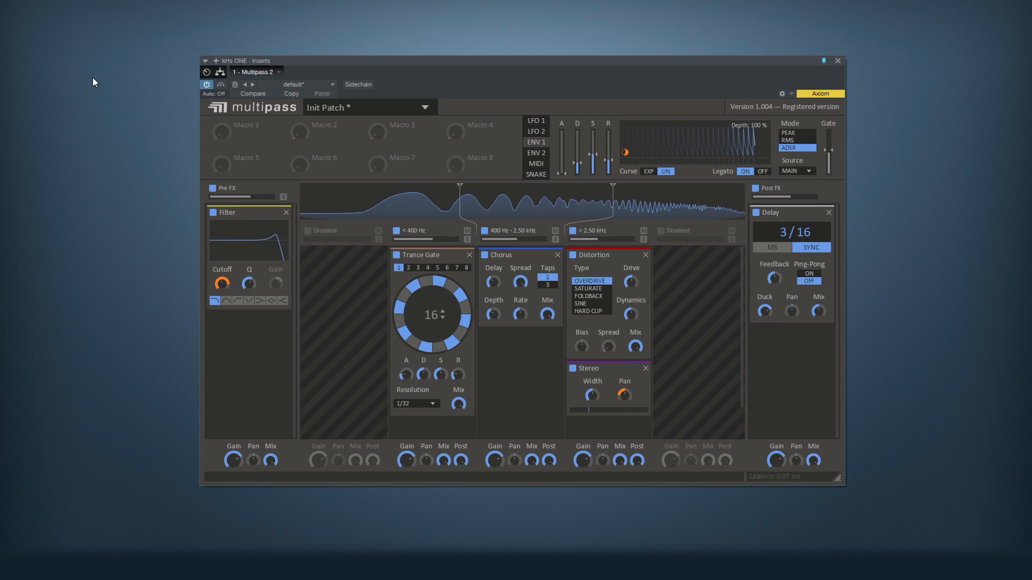
mouse_move(195, 81)
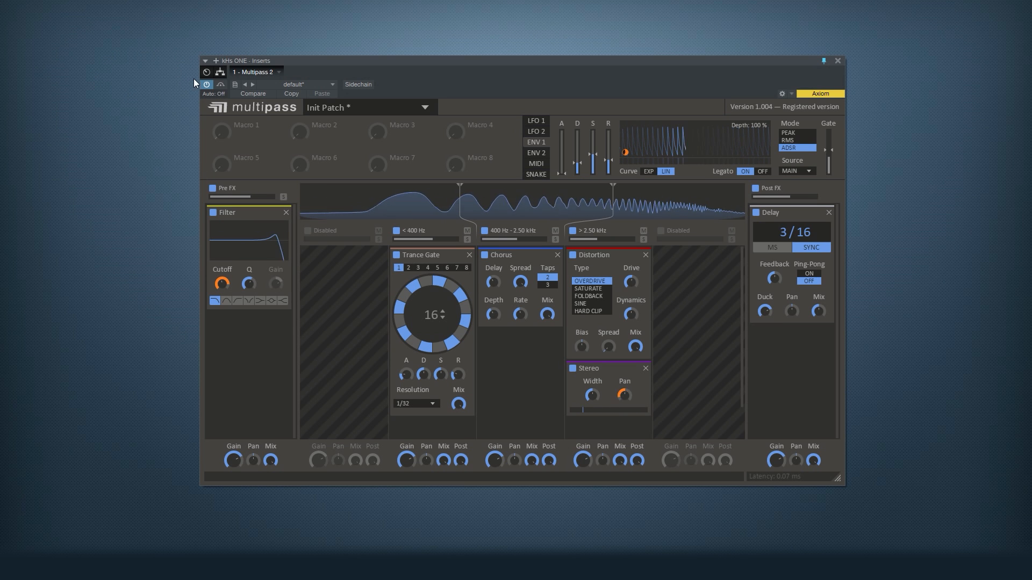